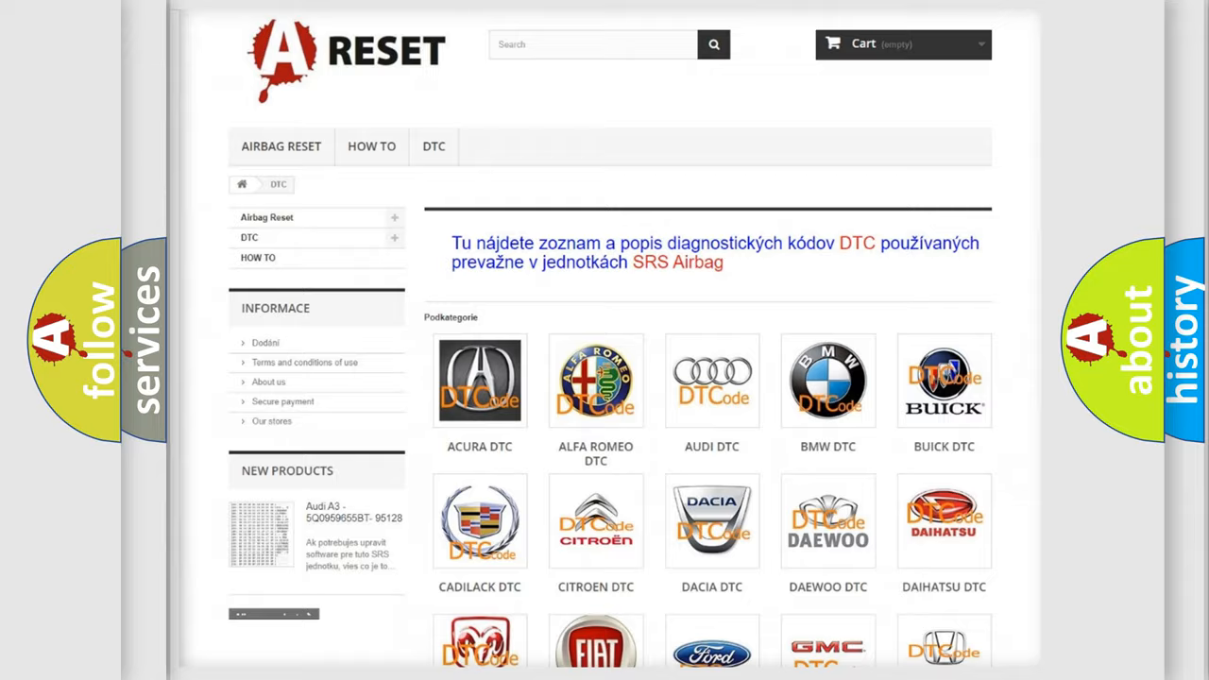
# Show the full list of Jeep trouble codes from the Jeep DTC tile.
pyautogui.scroll(-3)
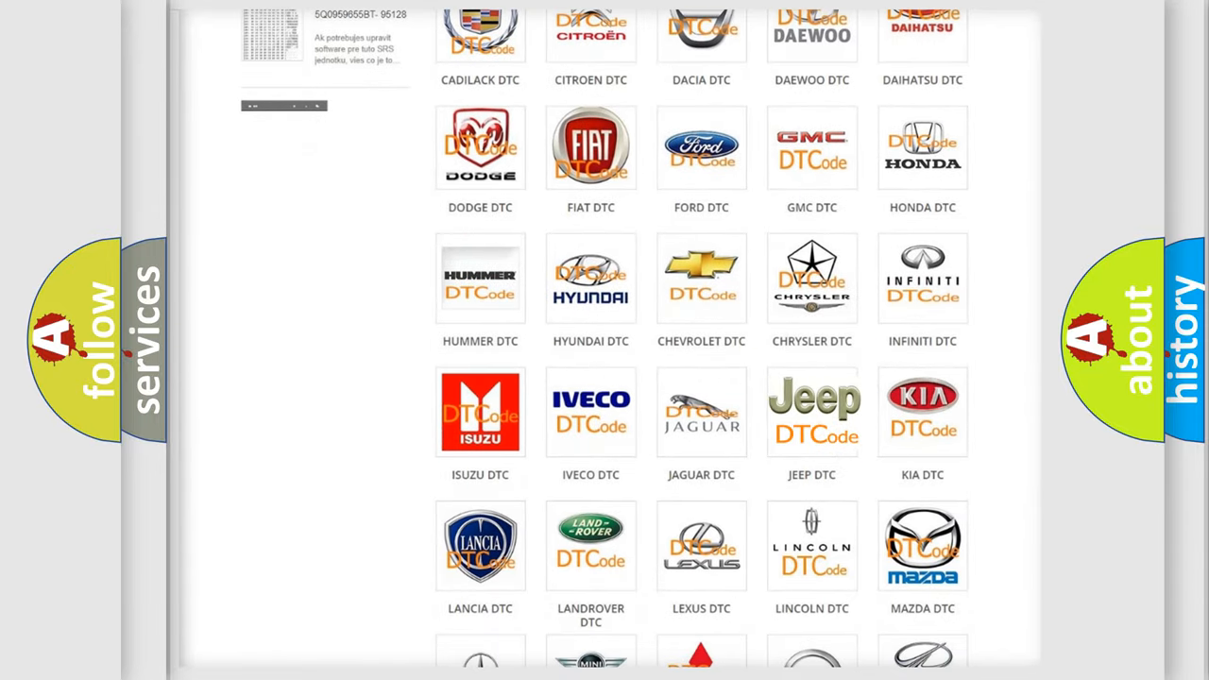
pyautogui.click(812, 412)
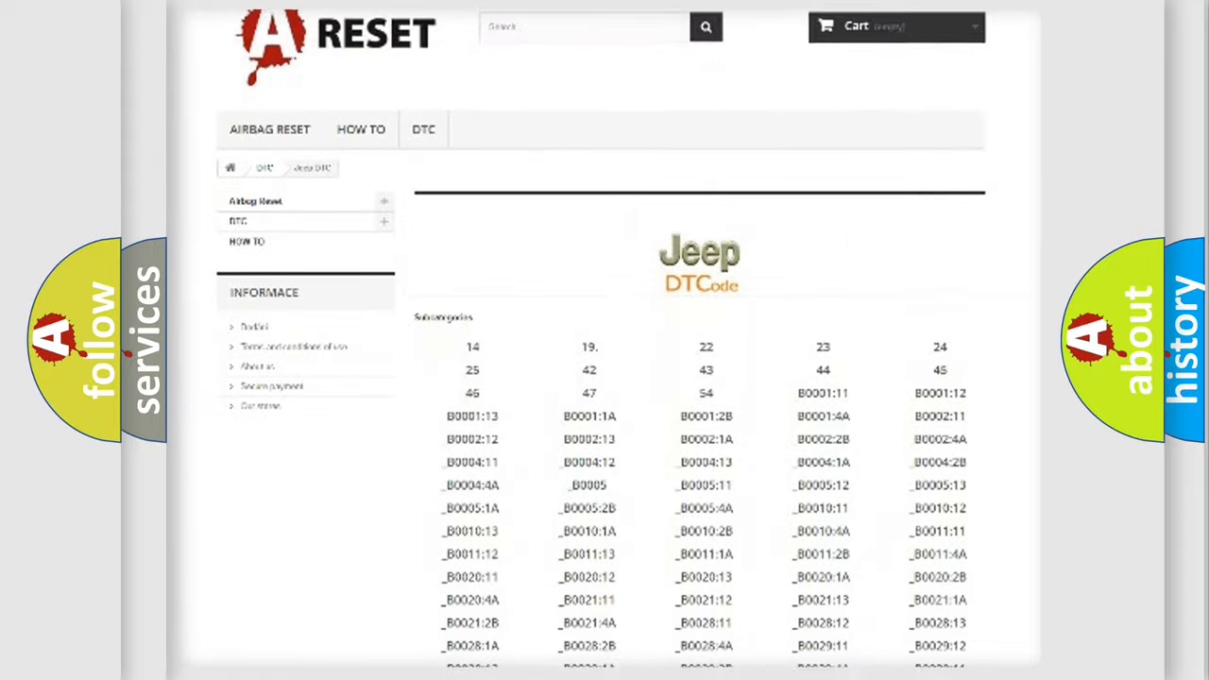
pyautogui.scroll(-3)
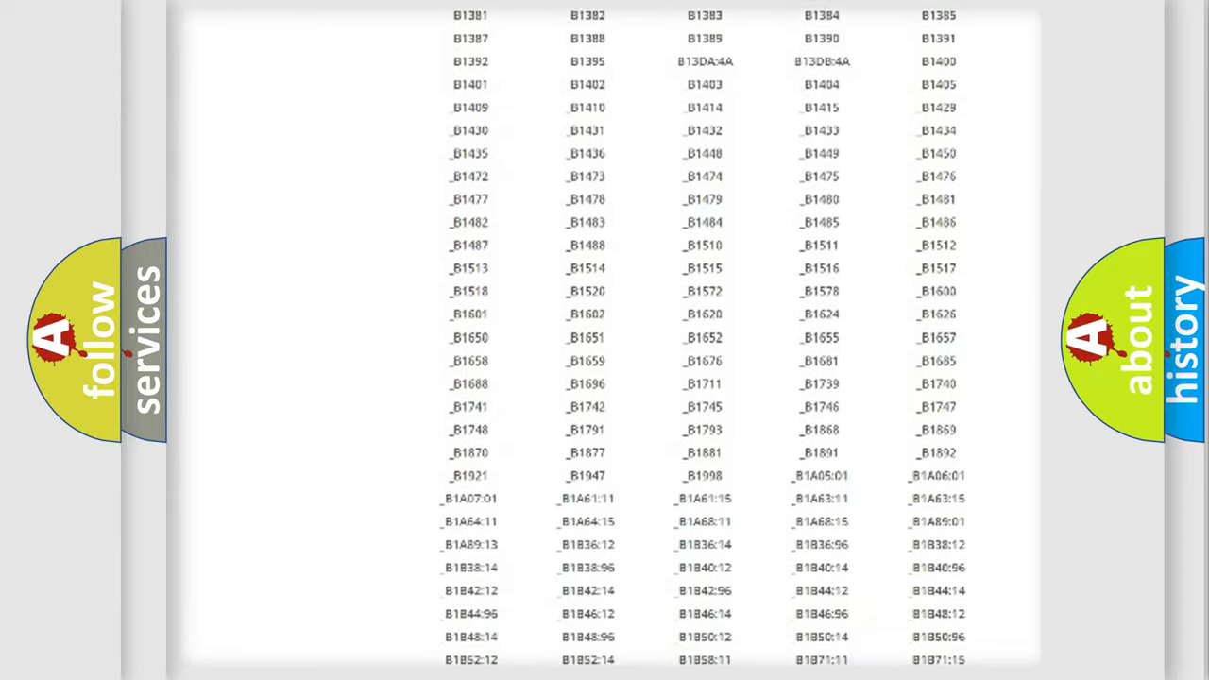
pyautogui.scroll(3)
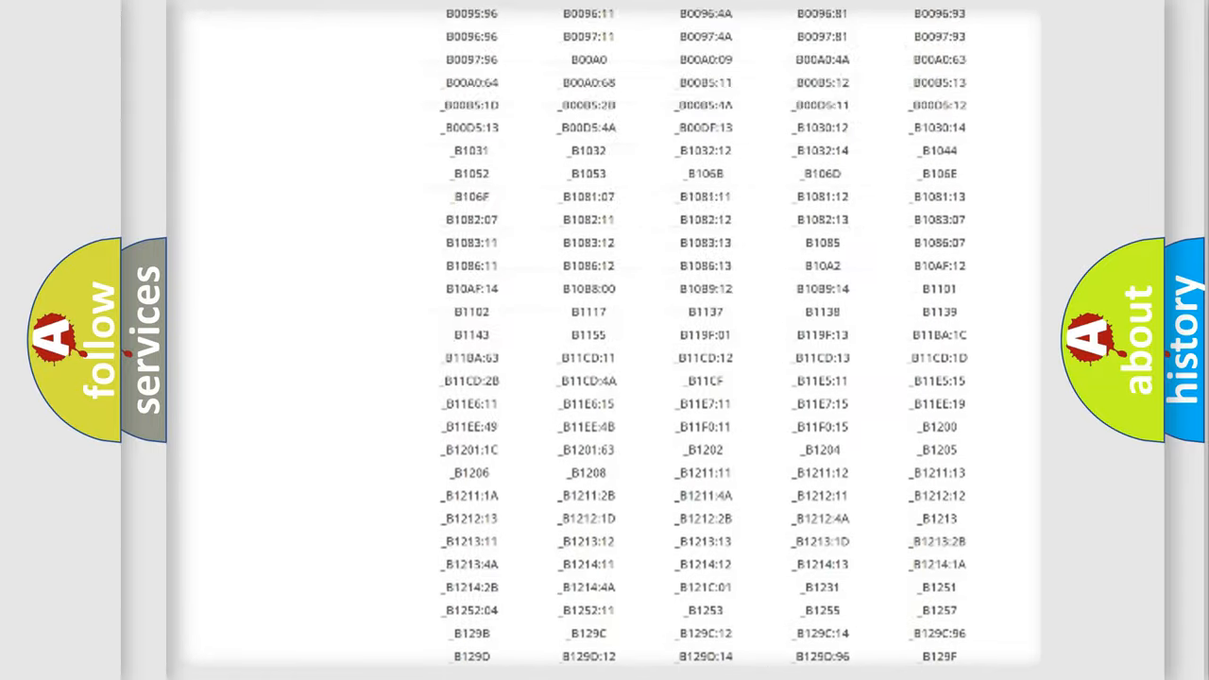
pyautogui.scroll(3)
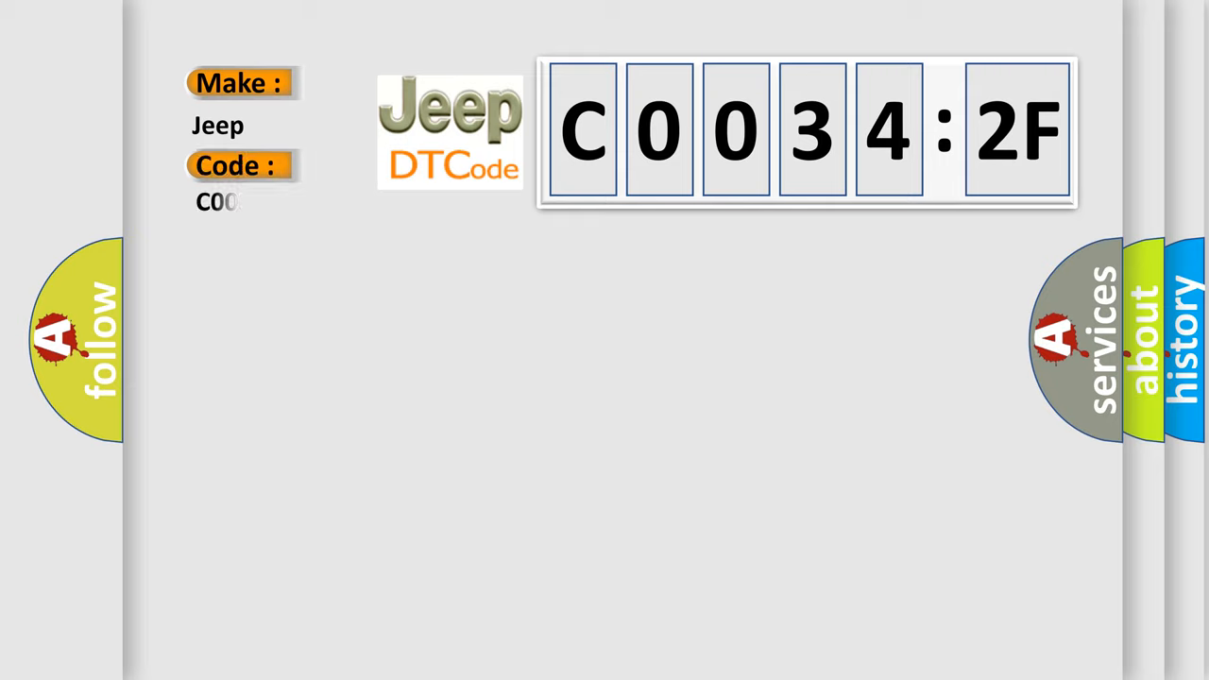
# Complete the Code field under the Jeep make to read C00342F.
pyautogui.write('342F')
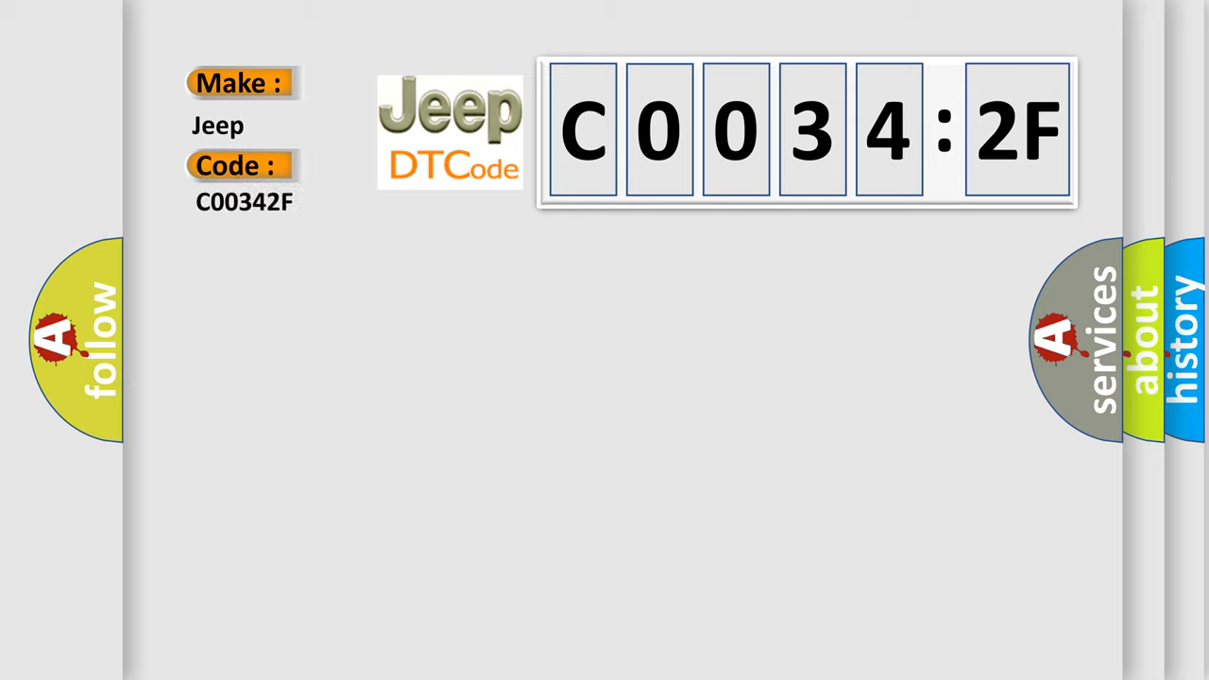